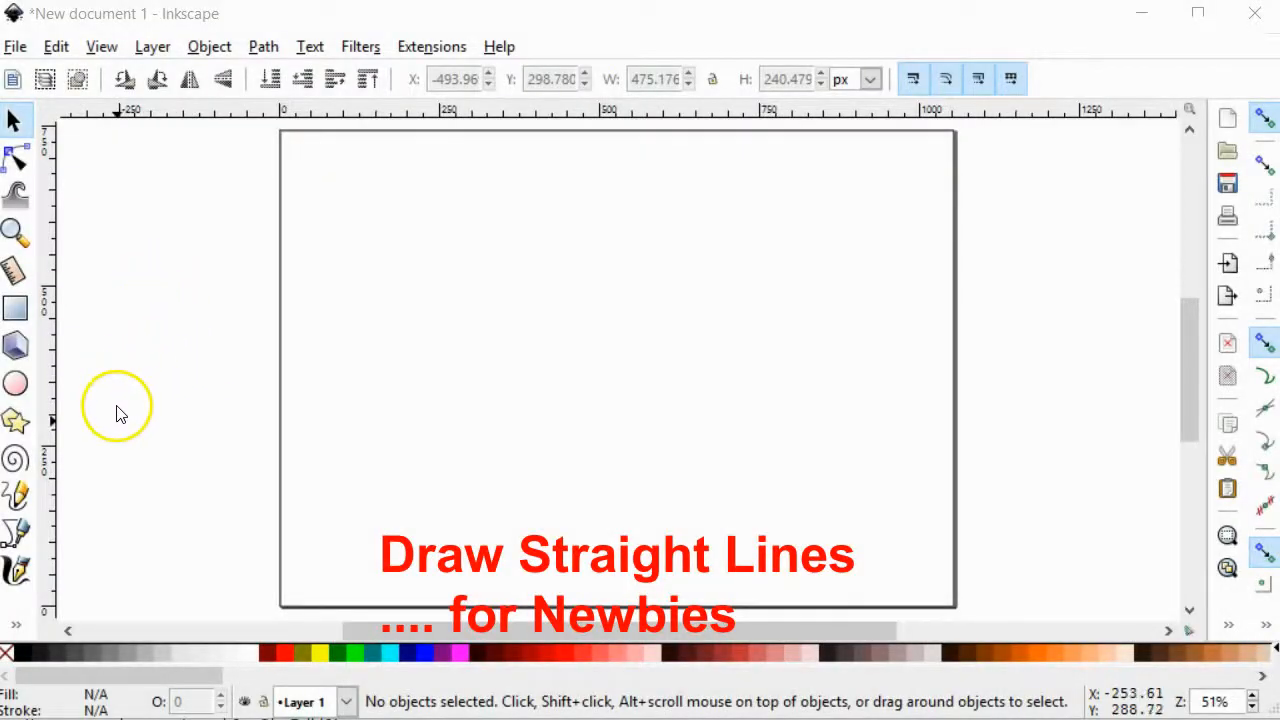
mouse_move(18, 536)
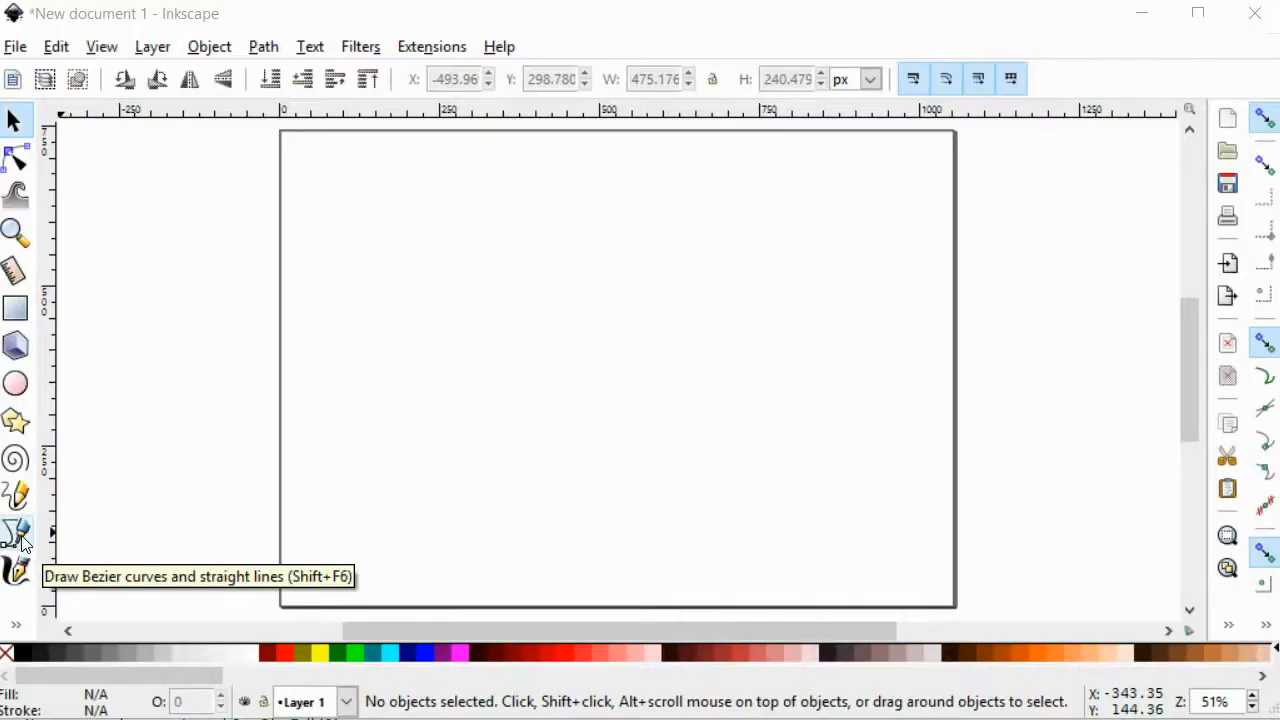
Draw a straight diagonal path from left middle toward the upper right with the Bezier tool
click(16, 536)
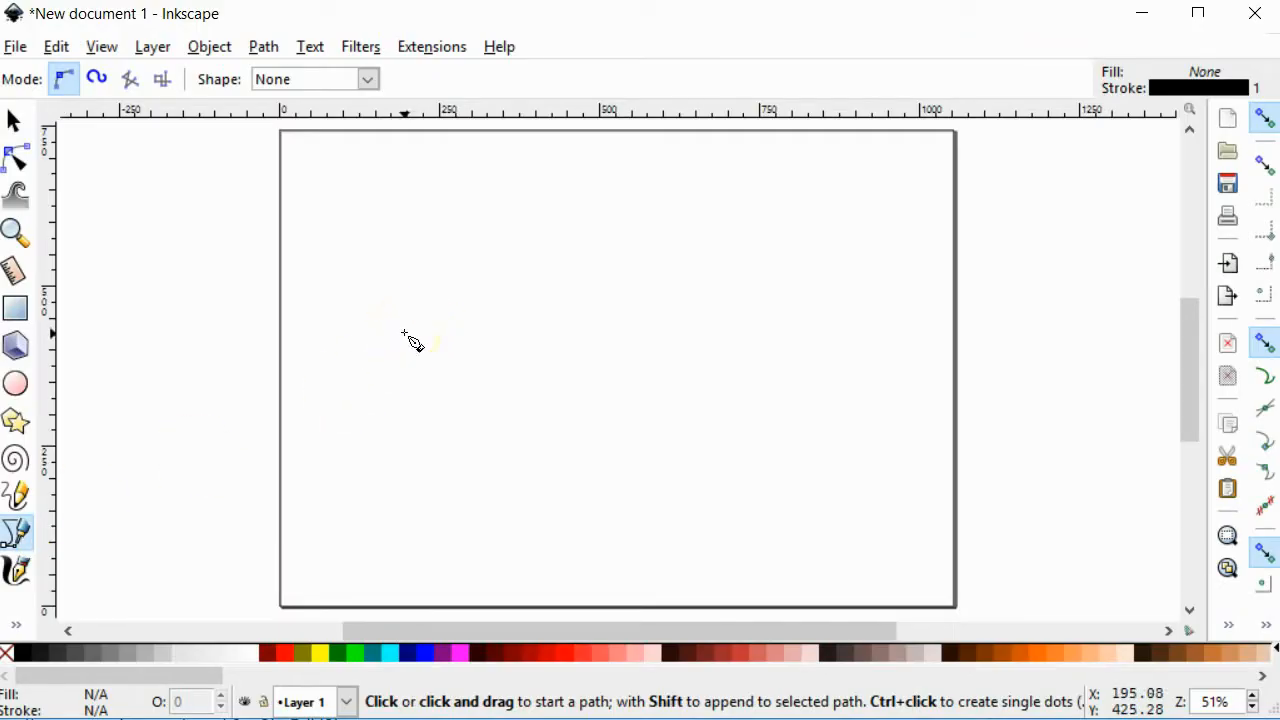
mouse_move(412, 356)
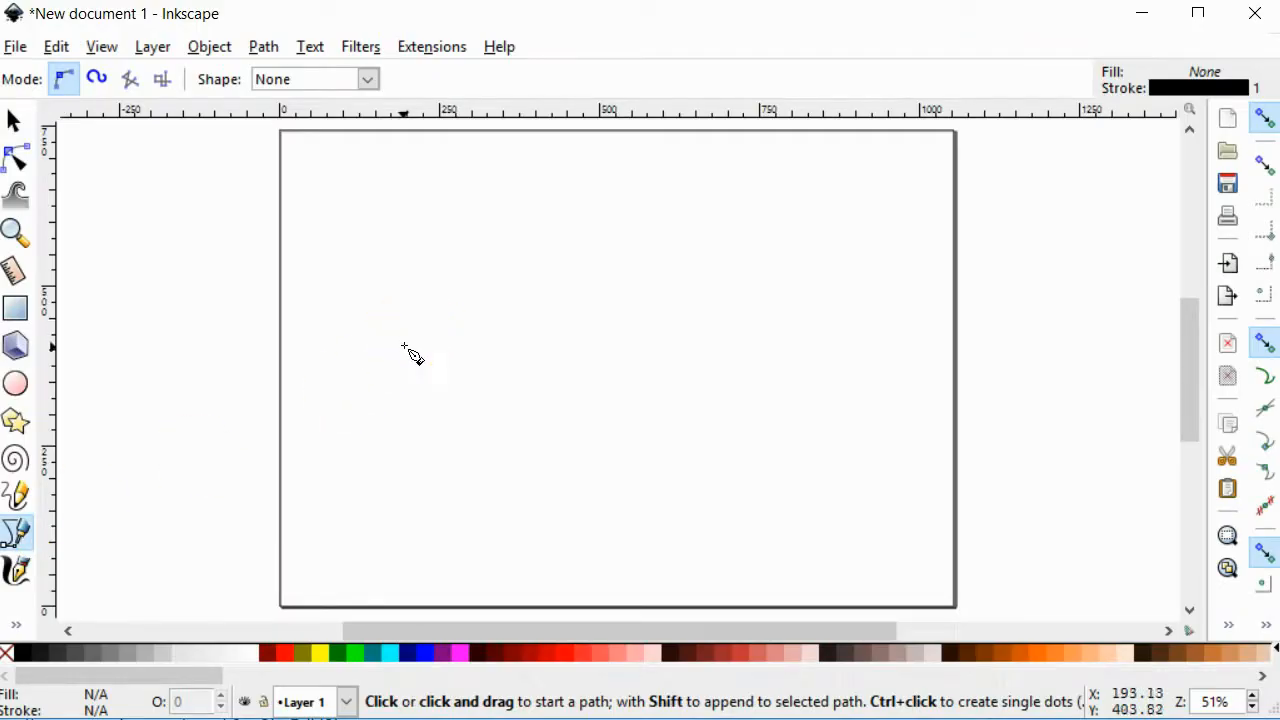
mouse_move(412, 362)
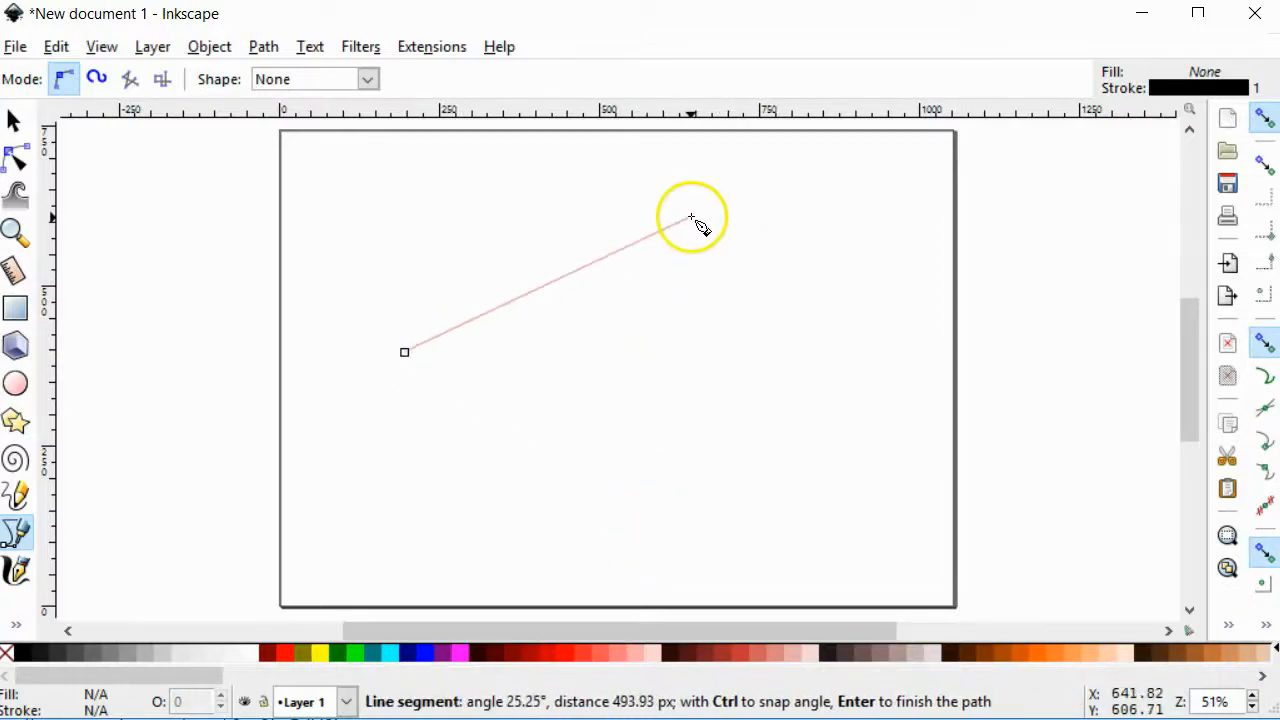
mouse_move(662, 476)
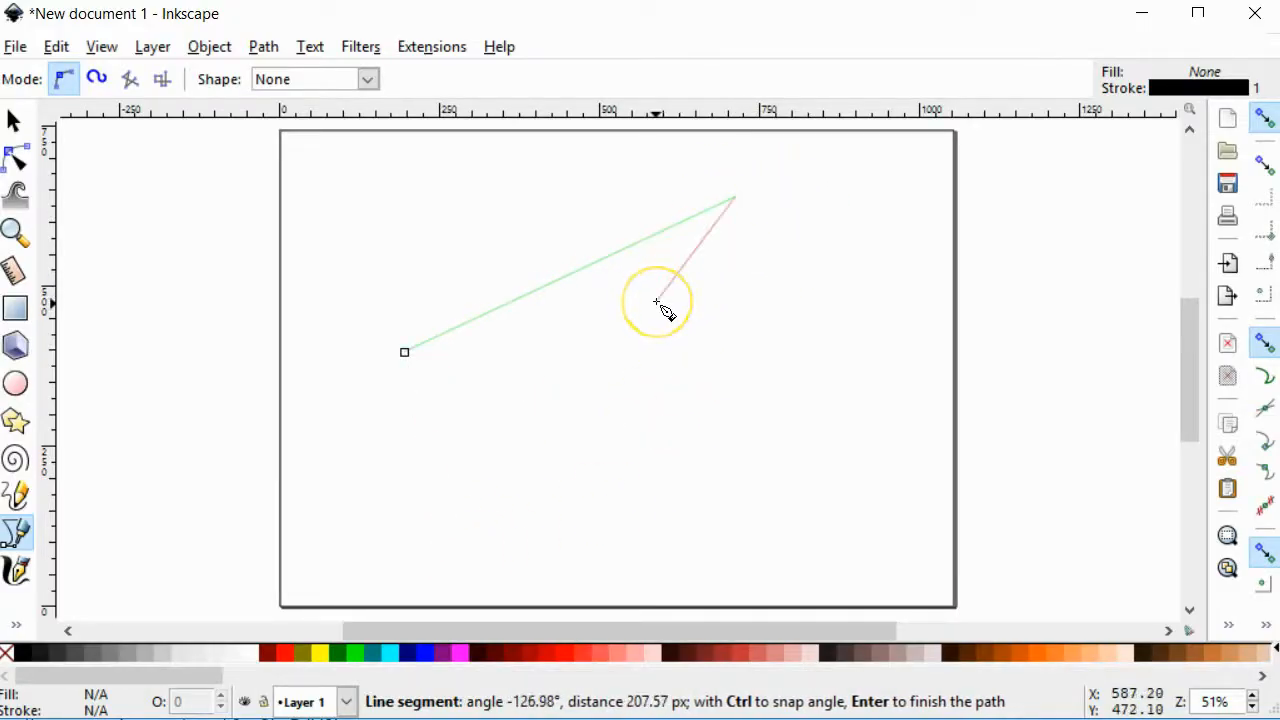
key(Enter)
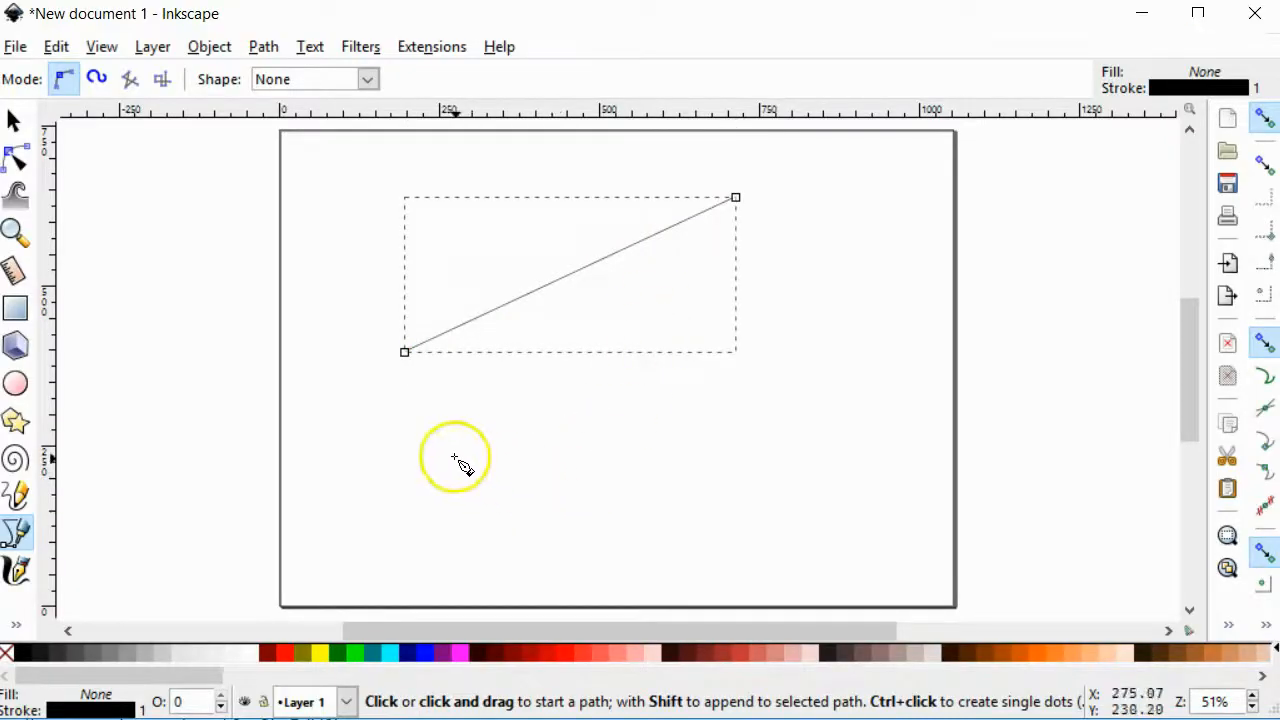
mouse_move(422, 512)
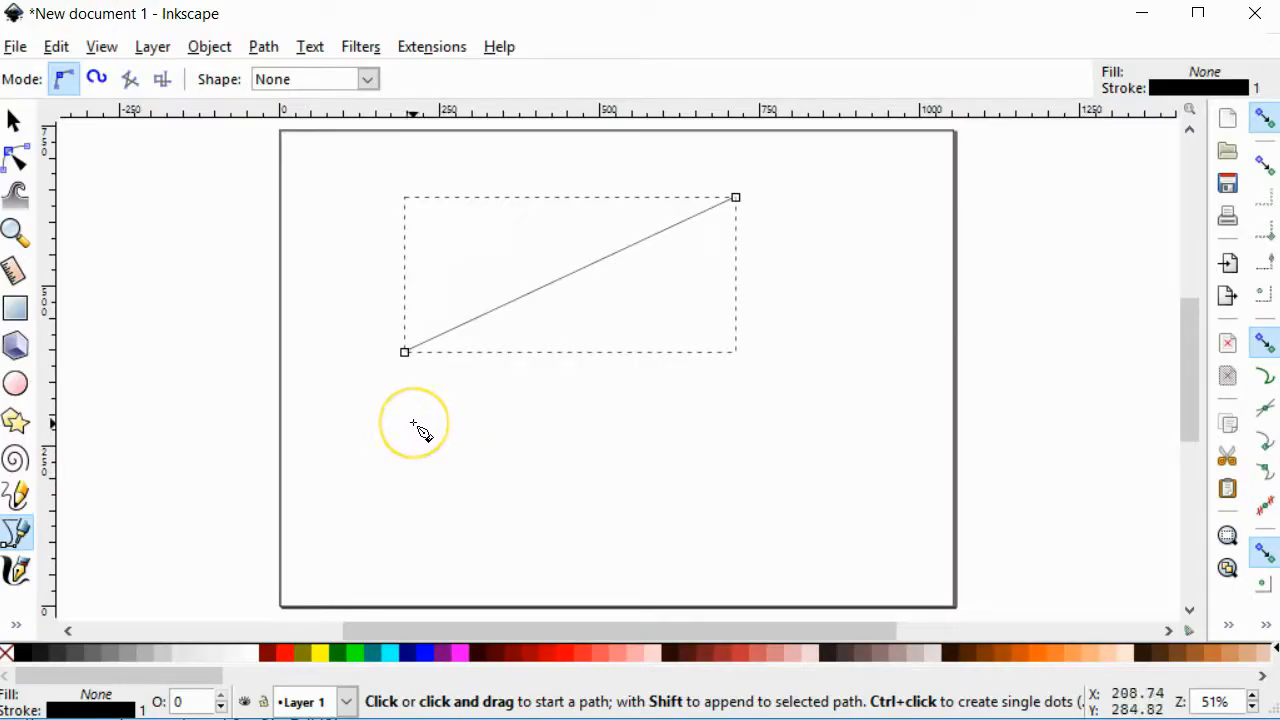
mouse_move(518, 408)
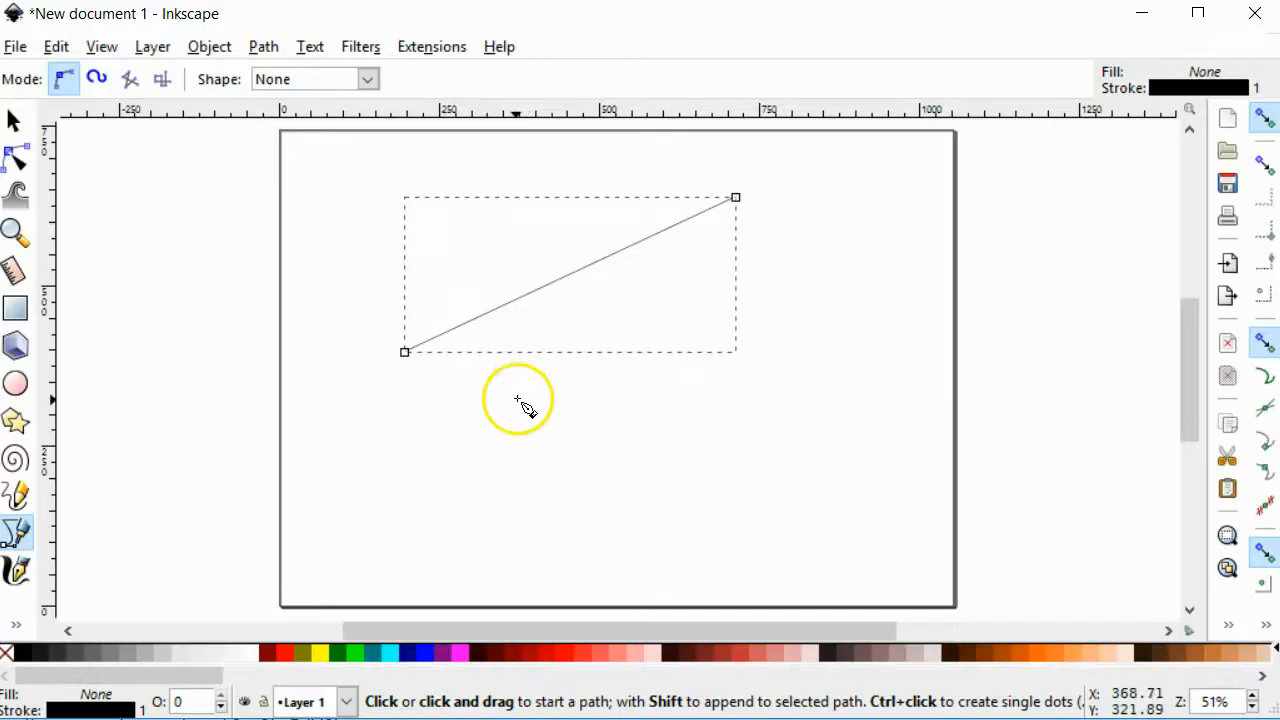
mouse_move(512, 410)
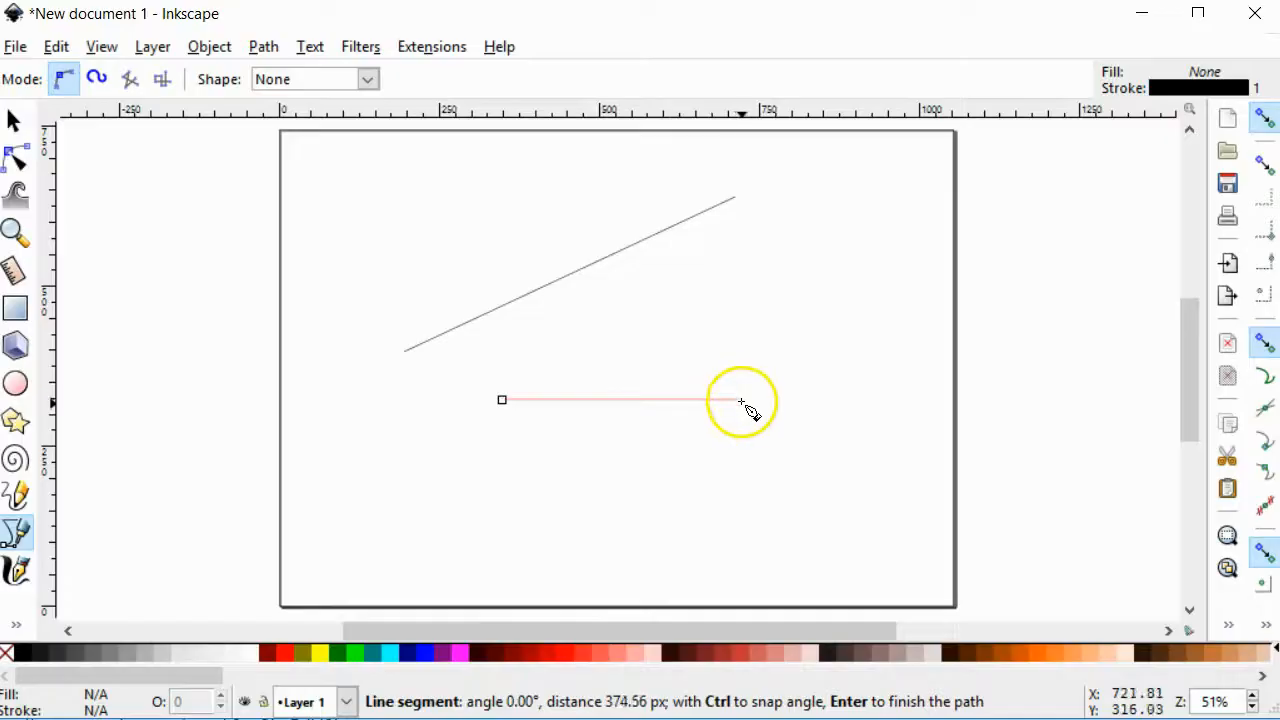
mouse_move(508, 200)
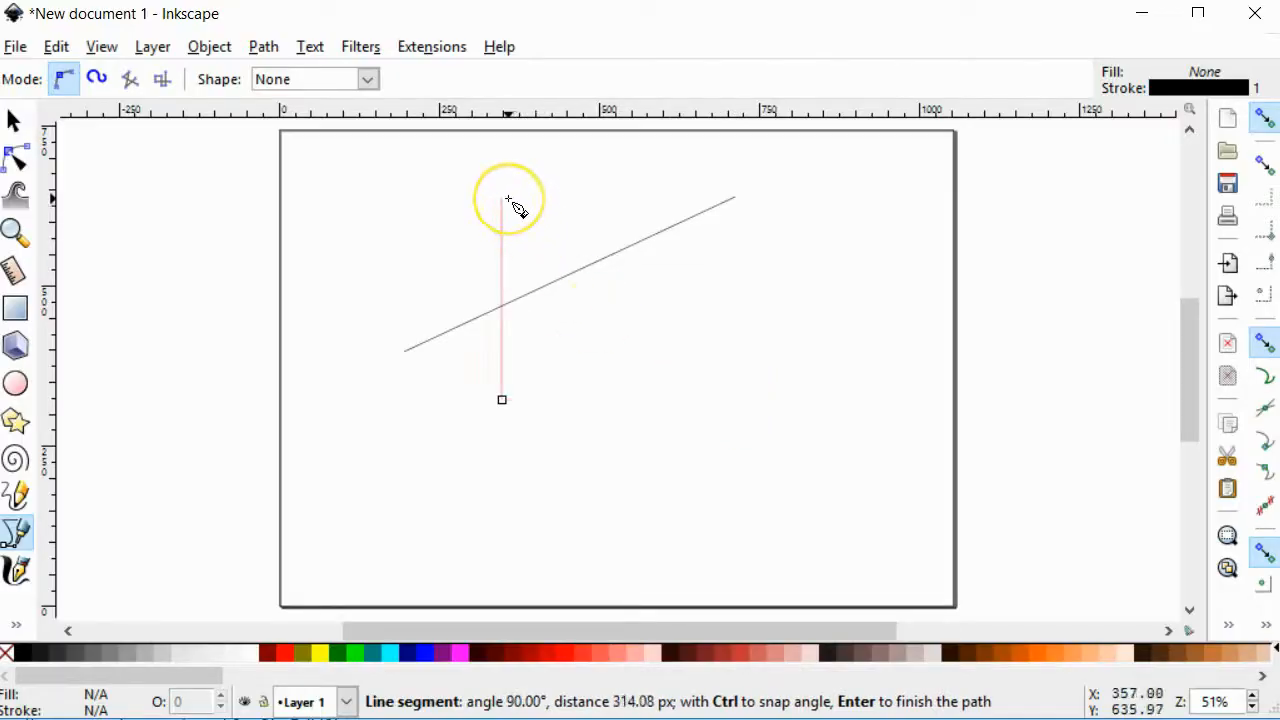
mouse_move(516, 510)
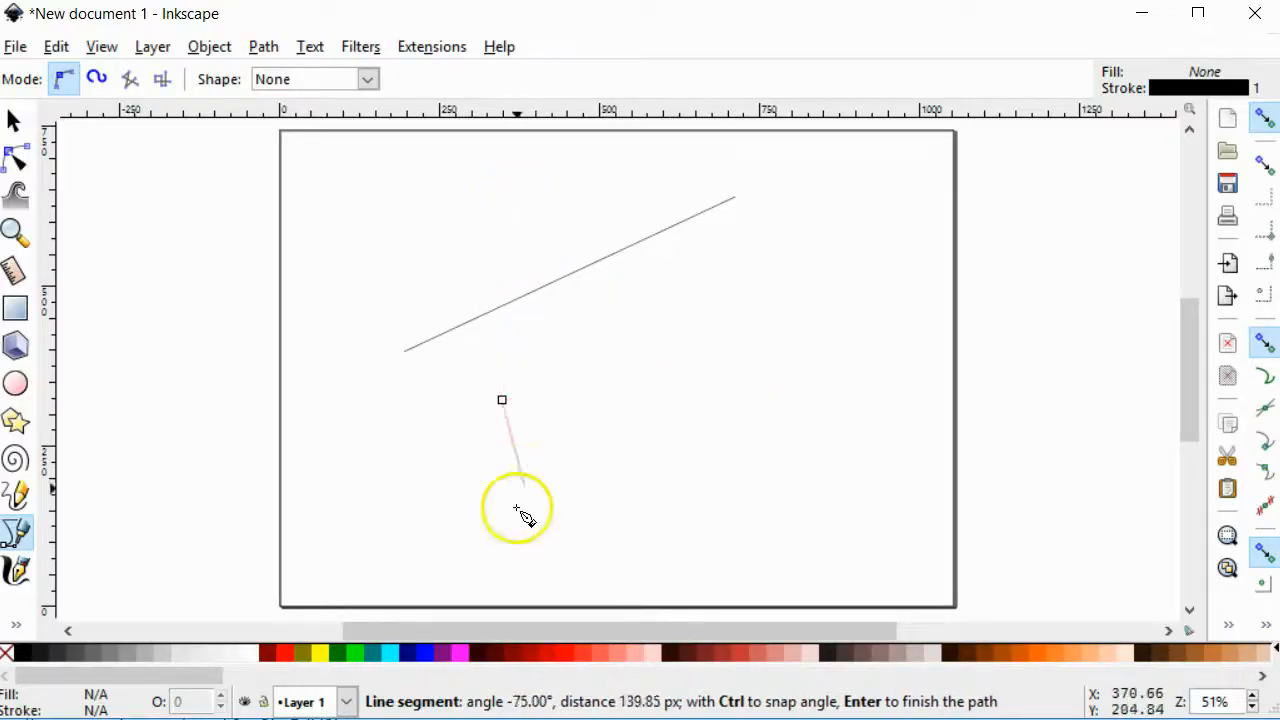
mouse_move(516, 710)
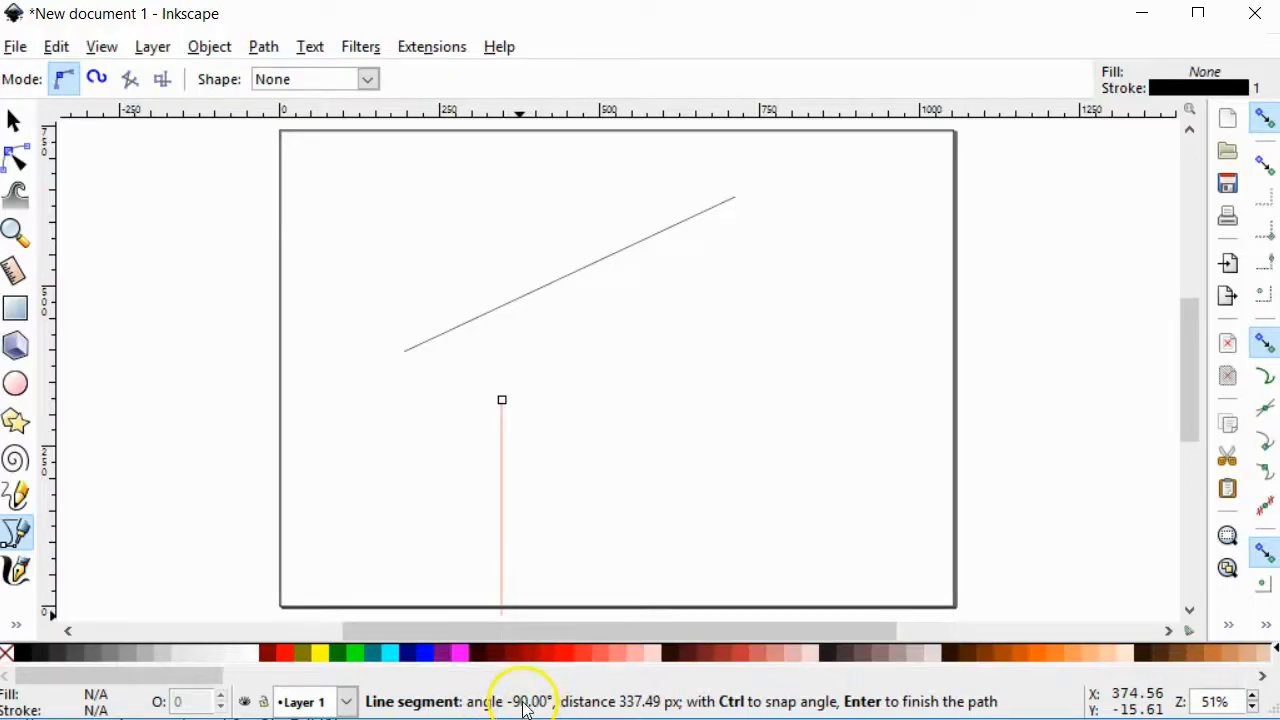
mouse_move(516, 604)
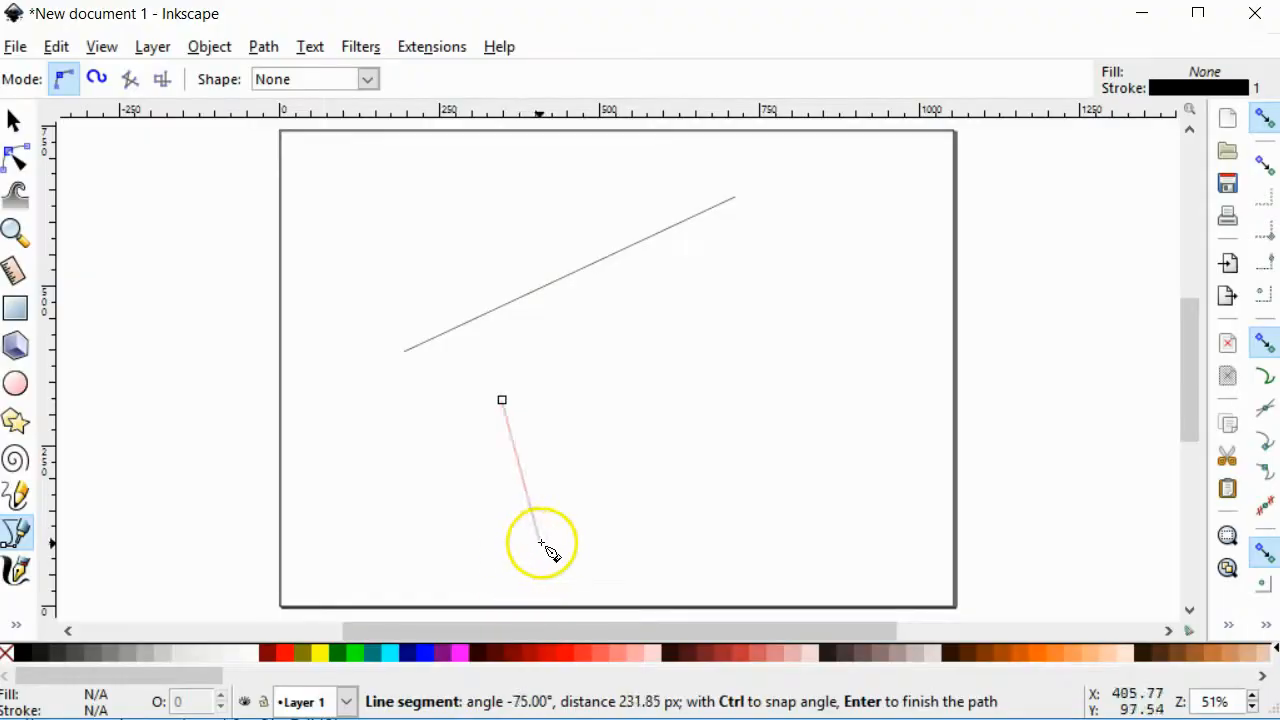
mouse_move(624, 510)
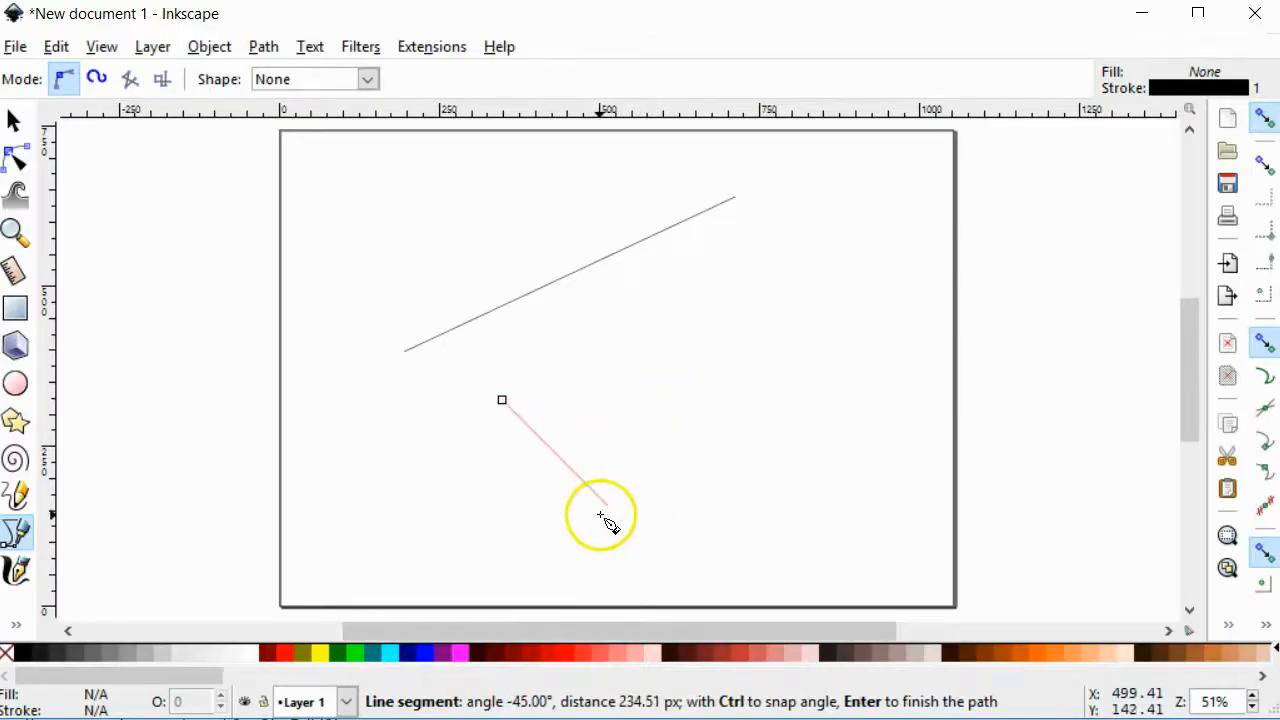
mouse_move(648, 456)
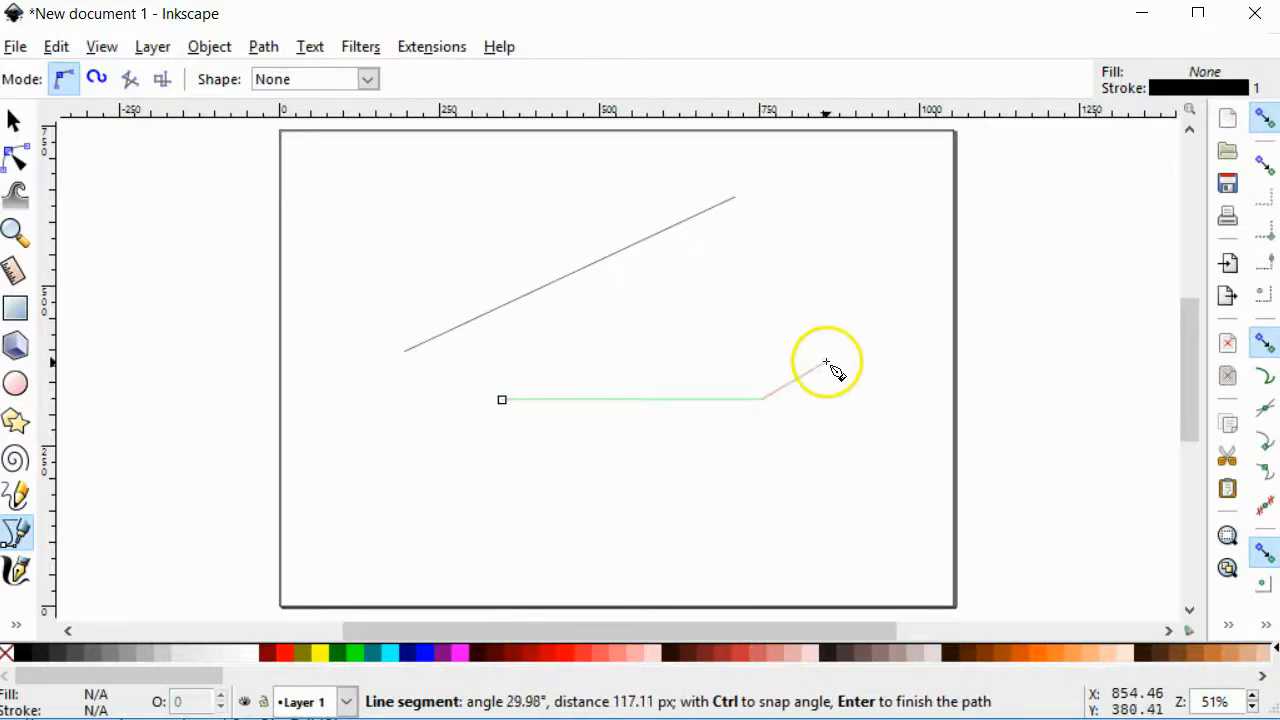
mouse_move(664, 460)
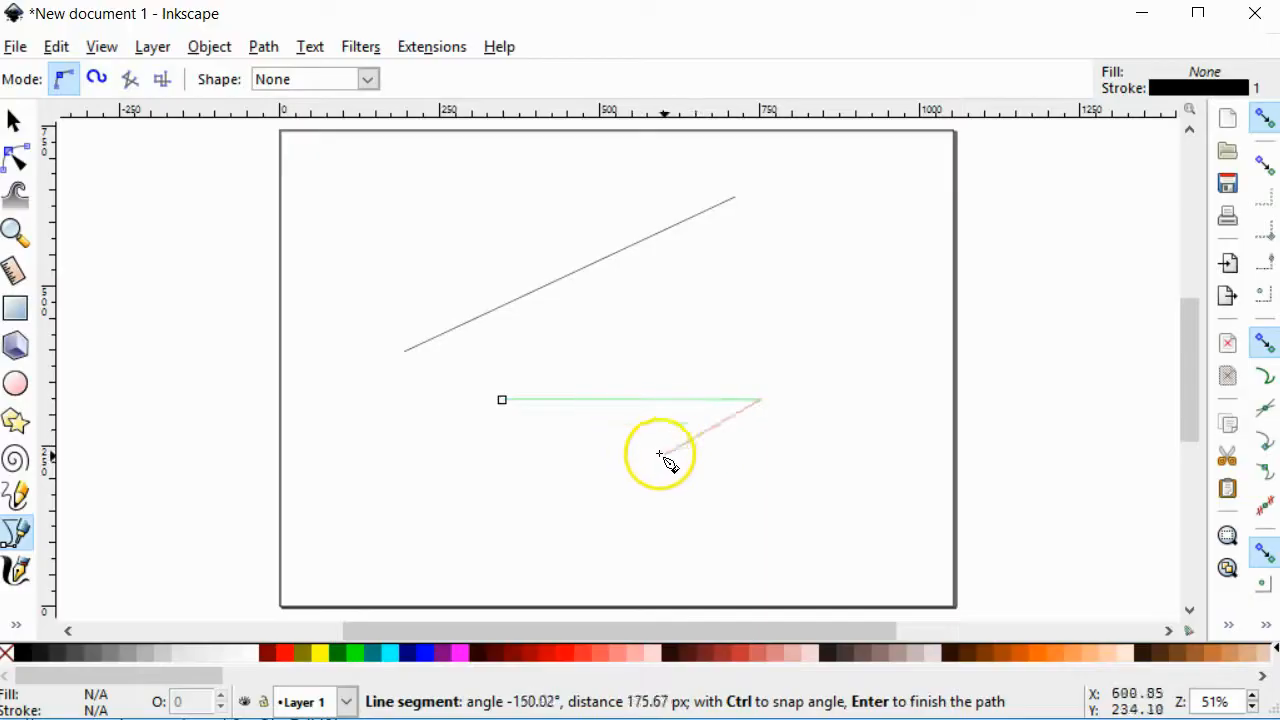
mouse_move(758, 396)
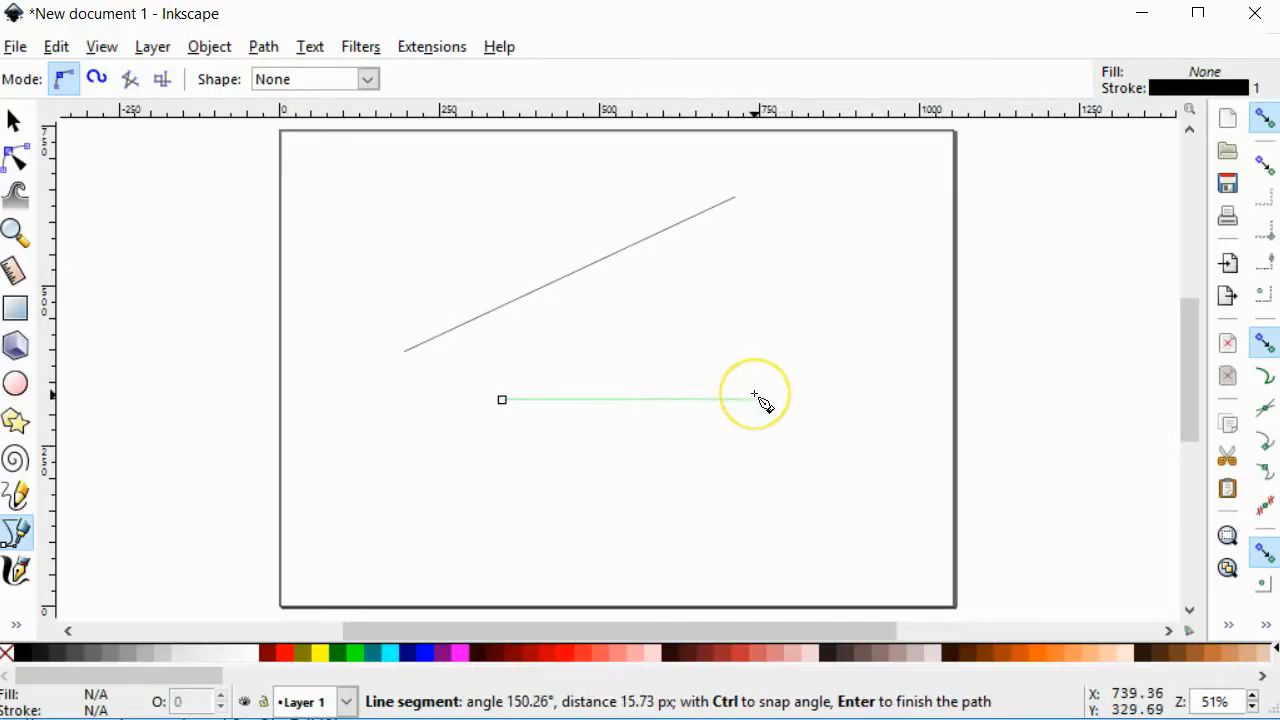
Finish the Ctrl-constrained horizontal line below the diagonal as a separate path
key(Enter)
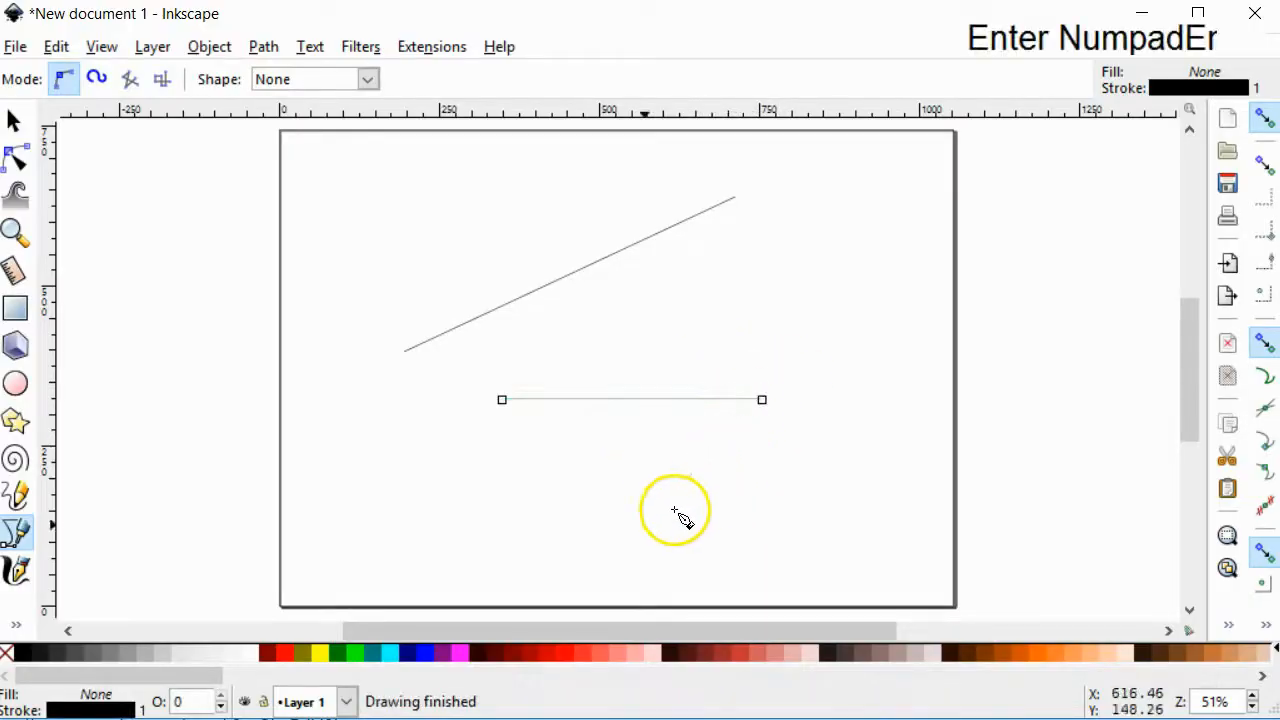